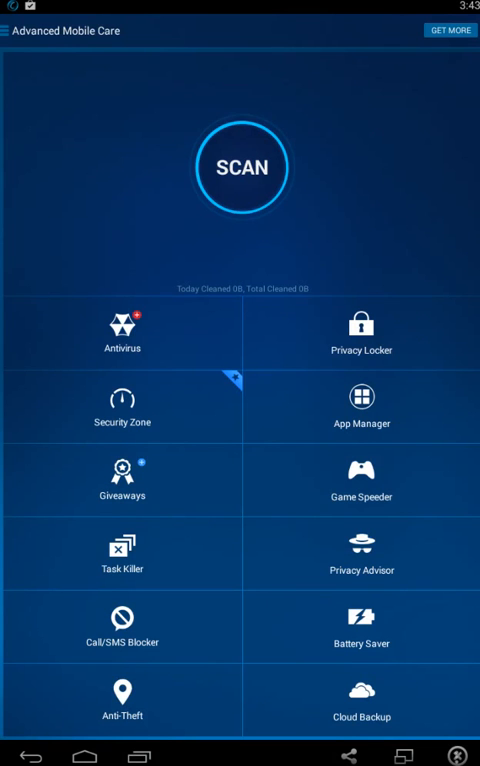
Reach the status-bar icon settings through the side menu and Preference
{"action": "left_click", "coordinate": [12, 30]}
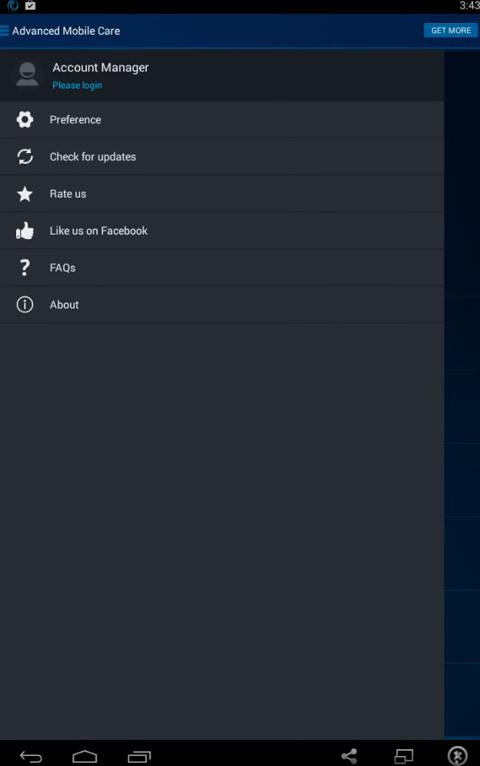
{"action": "left_click", "coordinate": [74, 120]}
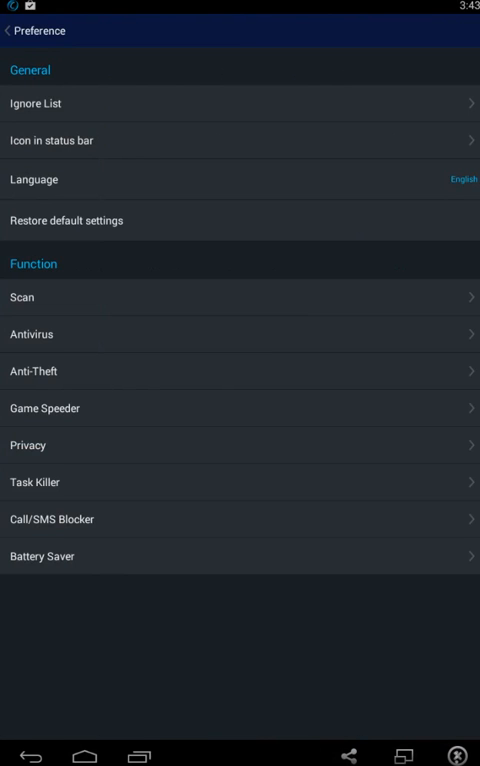
{"action": "left_click", "coordinate": [240, 140]}
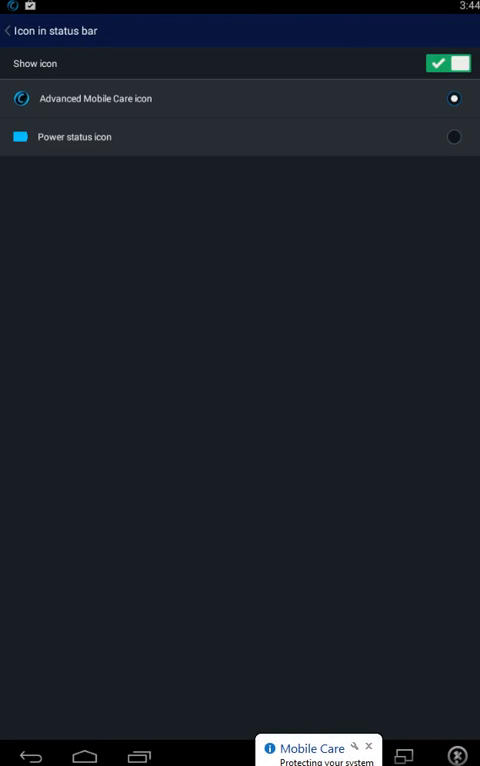
Leave the icon settings, view Scan settings, and enter the Anti-Theft preferences
{"action": "left_click", "coordinate": [446, 62]}
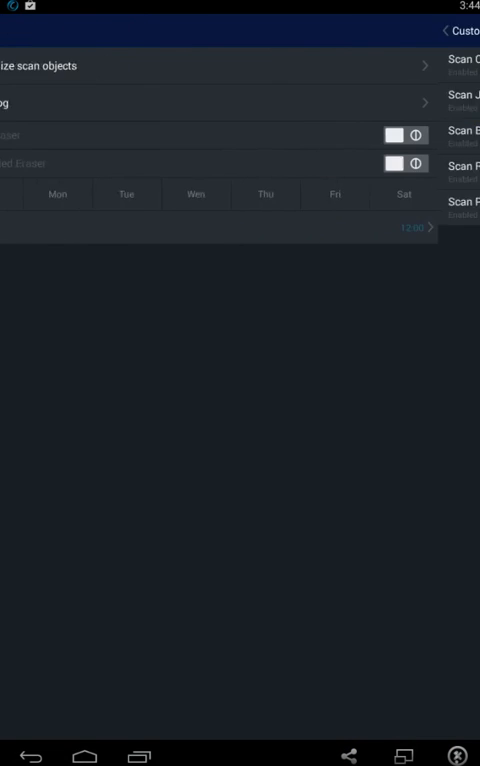
{"action": "left_click", "coordinate": [10, 30]}
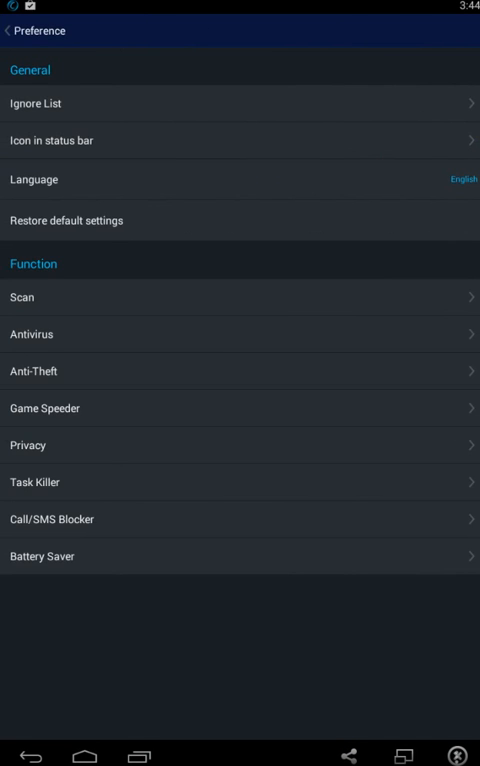
{"action": "left_click", "coordinate": [240, 334]}
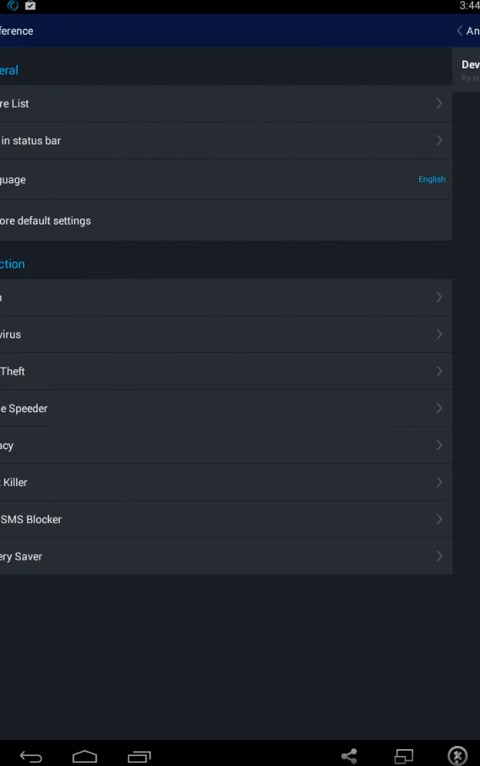
Leave Anti-Theft and view the Privacy preferences with the Privacy Locker password warning
{"action": "left_click", "coordinate": [220, 372]}
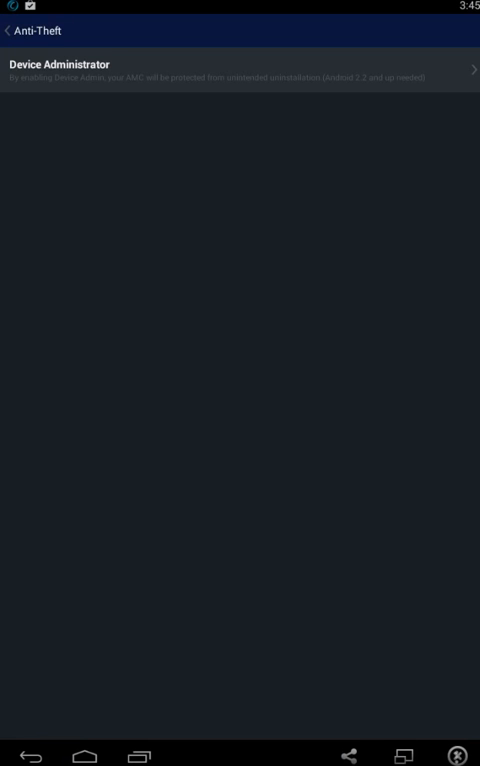
{"action": "left_click", "coordinate": [8, 30]}
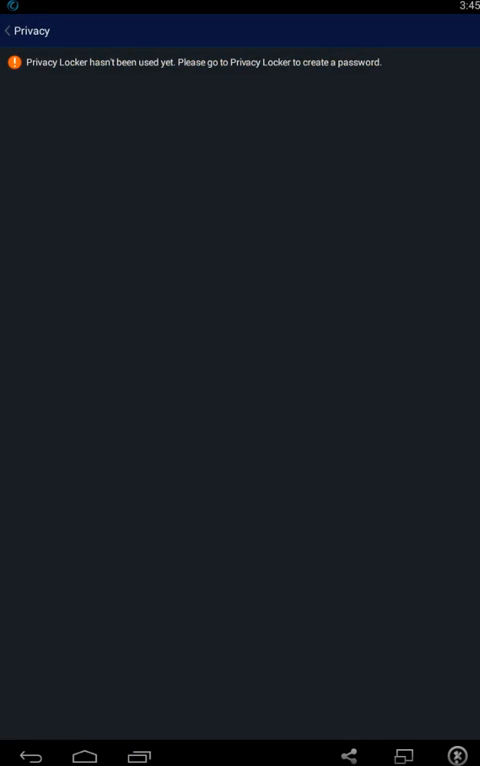
Tour Task Killer settings, keeping Auto Kill at Never and viewing the Ignore List, then return to preferences
{"action": "left_click", "coordinate": [10, 30]}
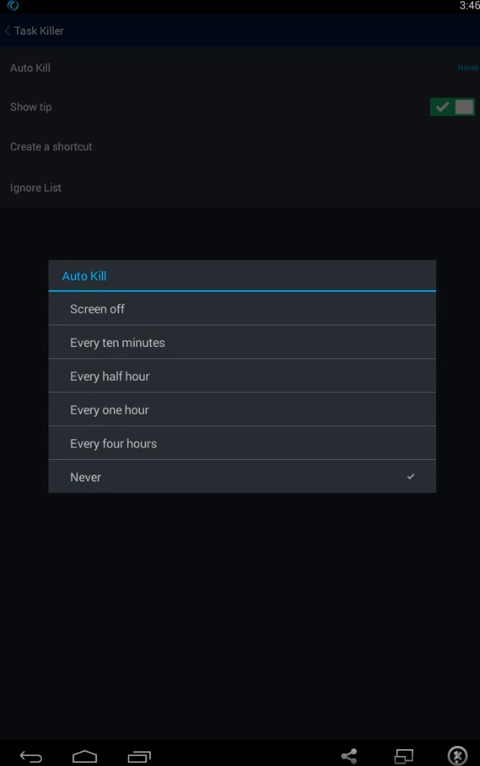
{"action": "left_click", "coordinate": [86, 476]}
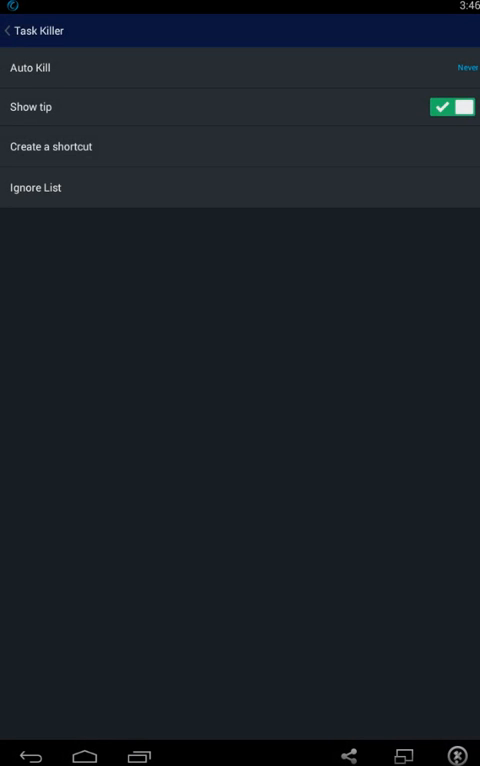
{"action": "left_click", "coordinate": [36, 188]}
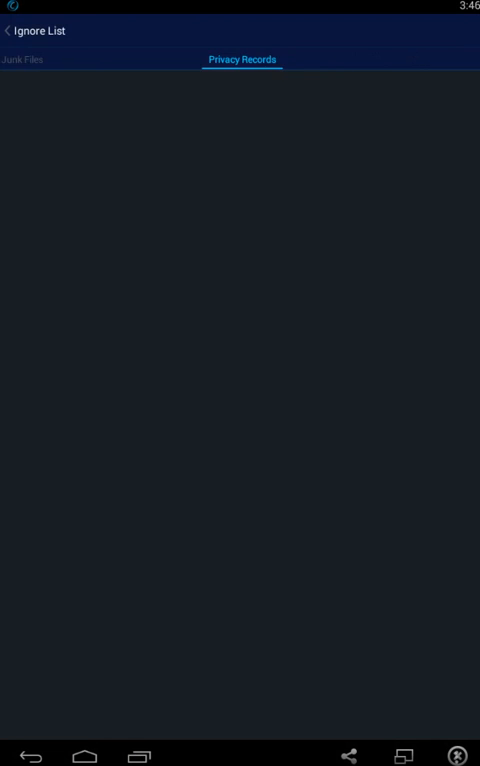
{"action": "left_click", "coordinate": [10, 30]}
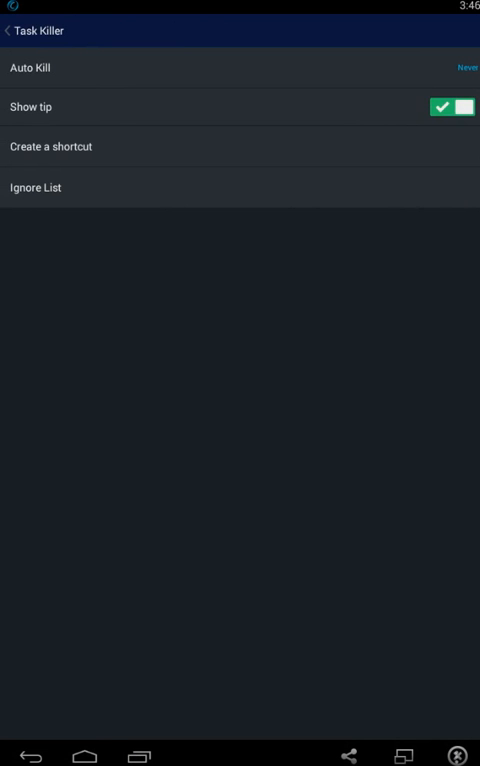
{"action": "left_click", "coordinate": [20, 30]}
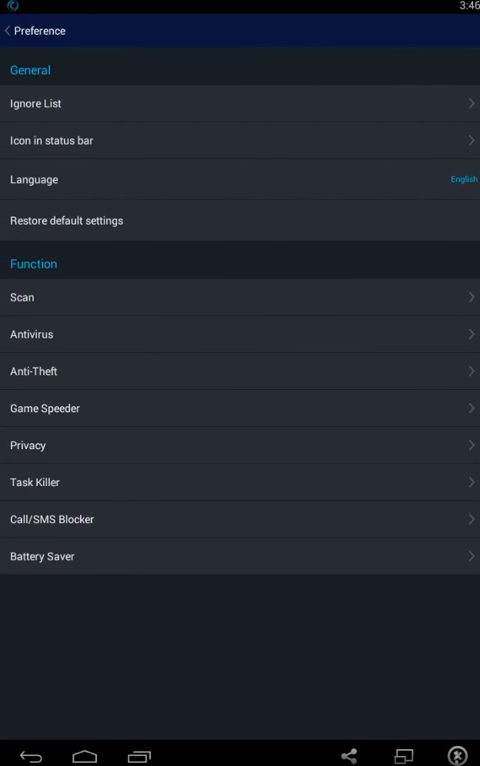
View Call/SMS Blocker's Block Mode, Block List and Allow List, then return to preferences
{"action": "left_click", "coordinate": [62, 520]}
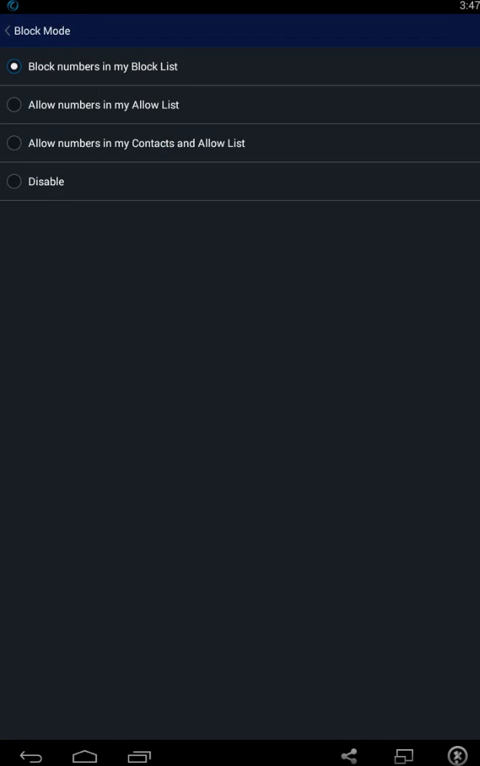
{"action": "left_click", "coordinate": [12, 30]}
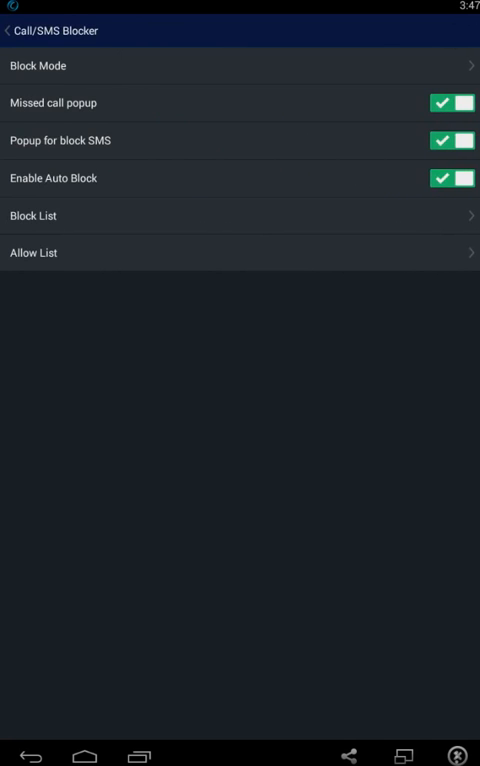
{"action": "left_click", "coordinate": [240, 216]}
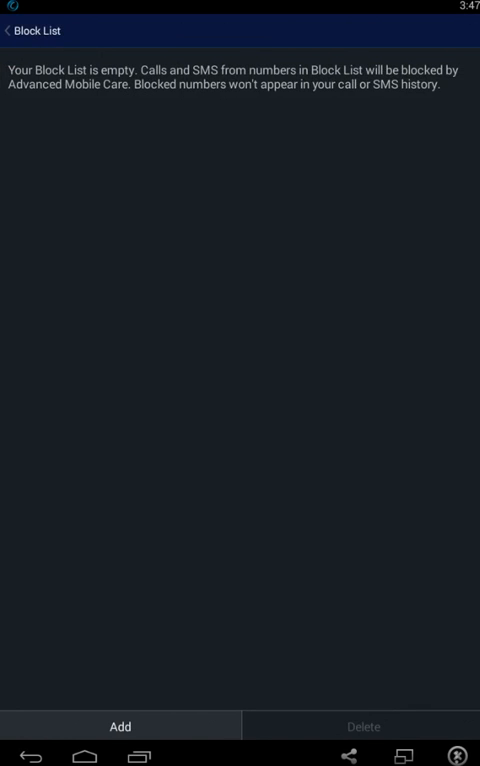
{"action": "left_click", "coordinate": [12, 30]}
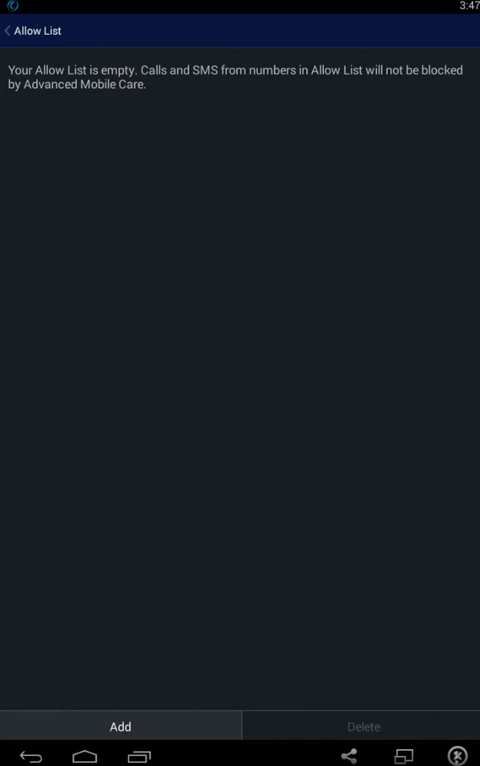
{"action": "left_click", "coordinate": [20, 30]}
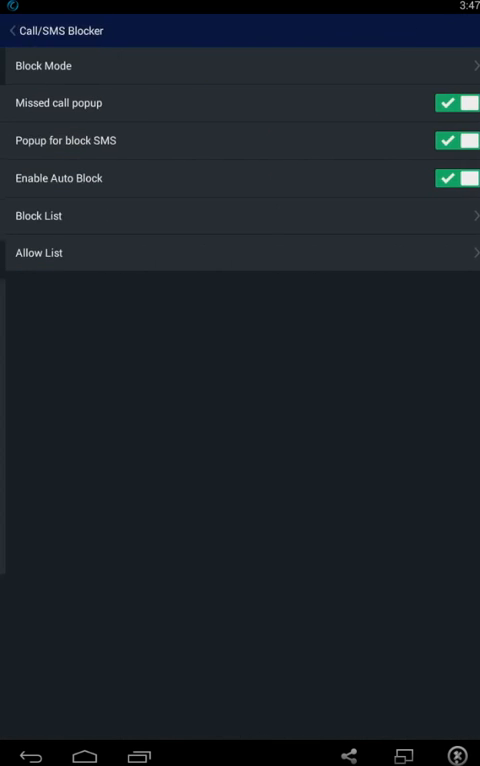
{"action": "left_click", "coordinate": [12, 30]}
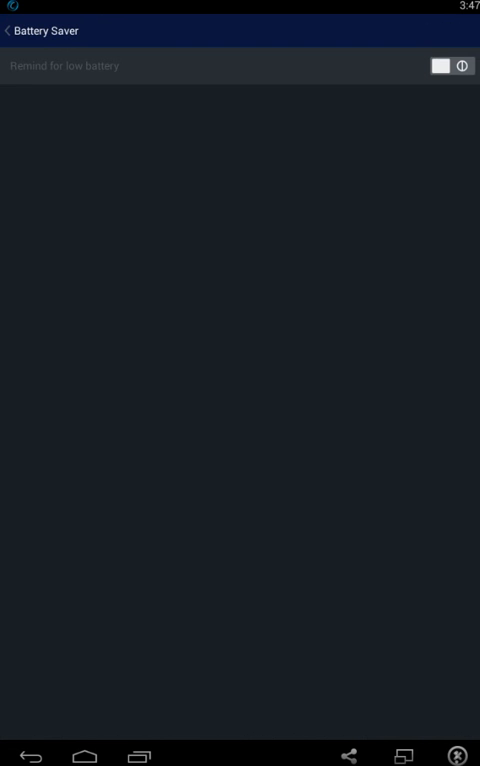
Turn on Battery Saver's low-battery reminder and return to preferences
{"action": "left_click", "coordinate": [448, 66]}
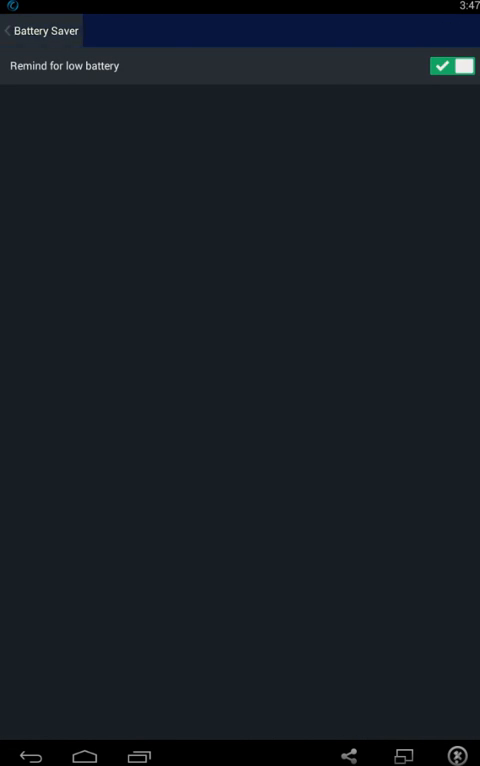
{"action": "left_click", "coordinate": [8, 30]}
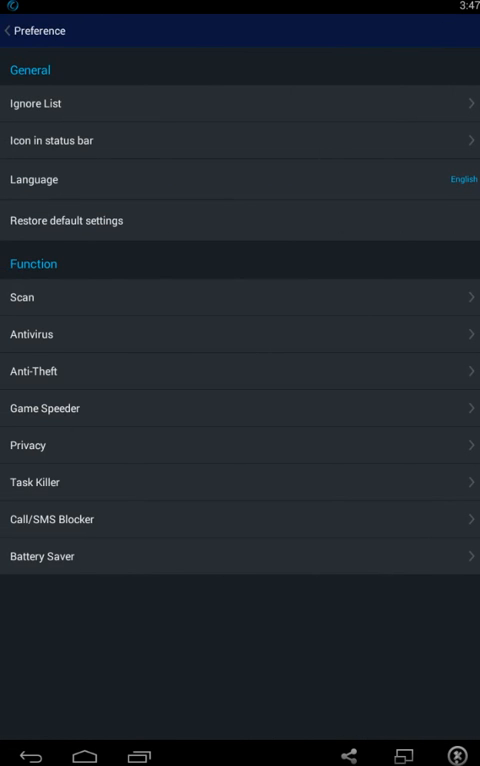
Return to the dashboard, visit the Antivirus screen, and start into the next feature tile
{"action": "left_click", "coordinate": [10, 30]}
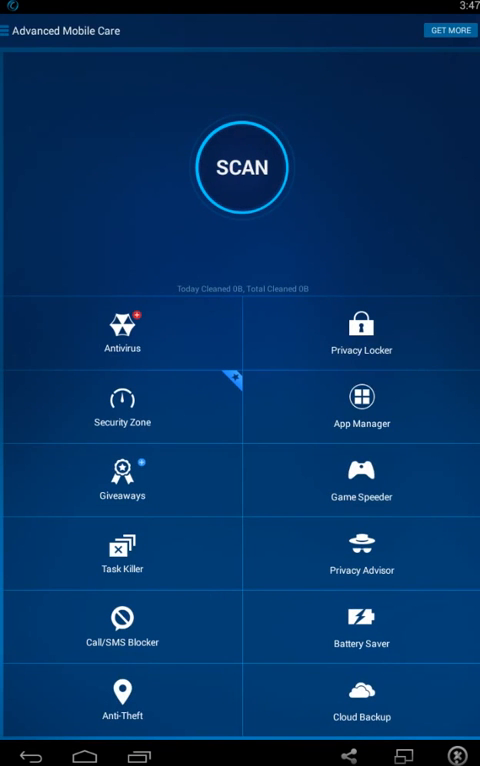
{"action": "left_click", "coordinate": [120, 332]}
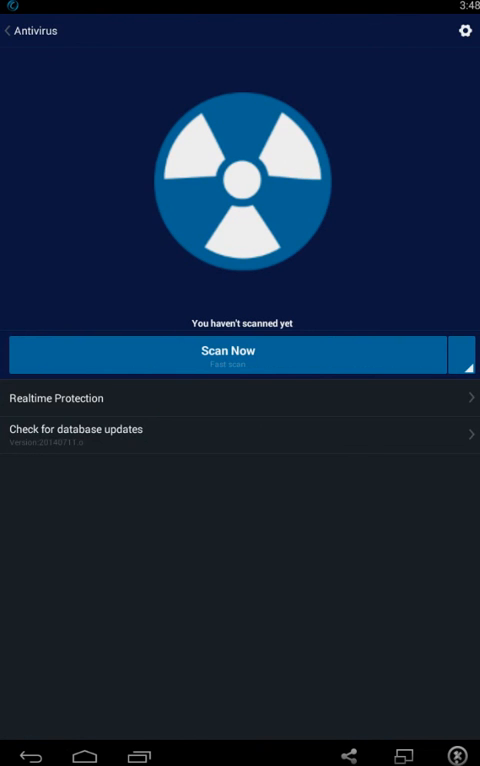
{"action": "left_click", "coordinate": [464, 30]}
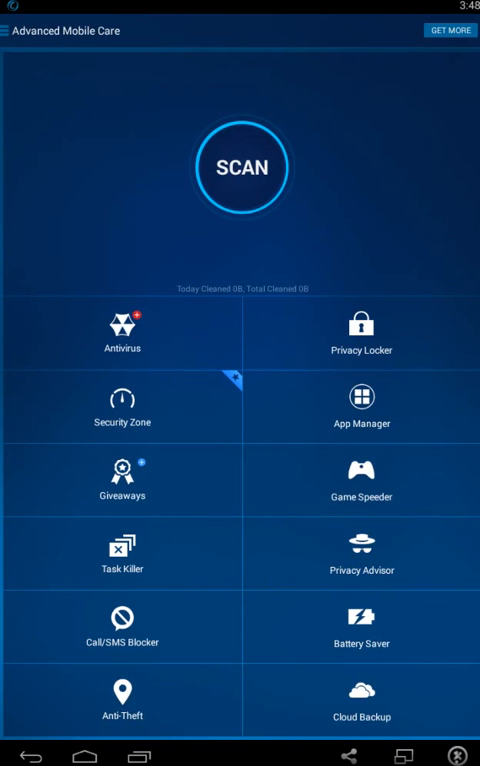
{"action": "left_click", "coordinate": [120, 408]}
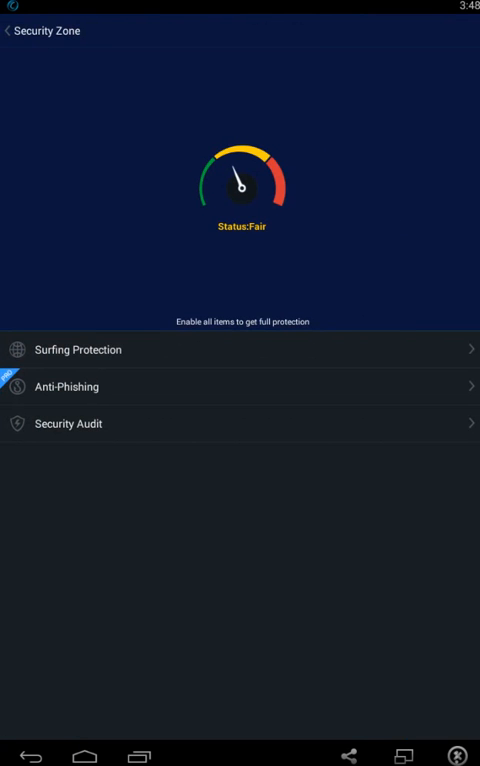
{"action": "left_click", "coordinate": [240, 348]}
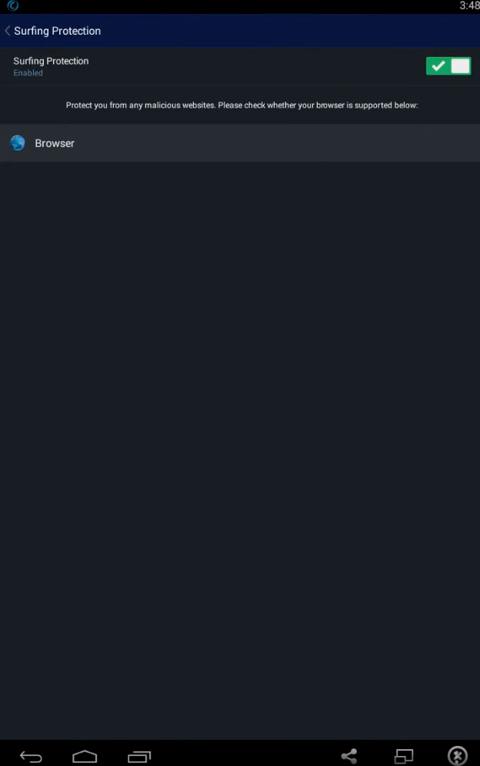
{"action": "left_click", "coordinate": [10, 32]}
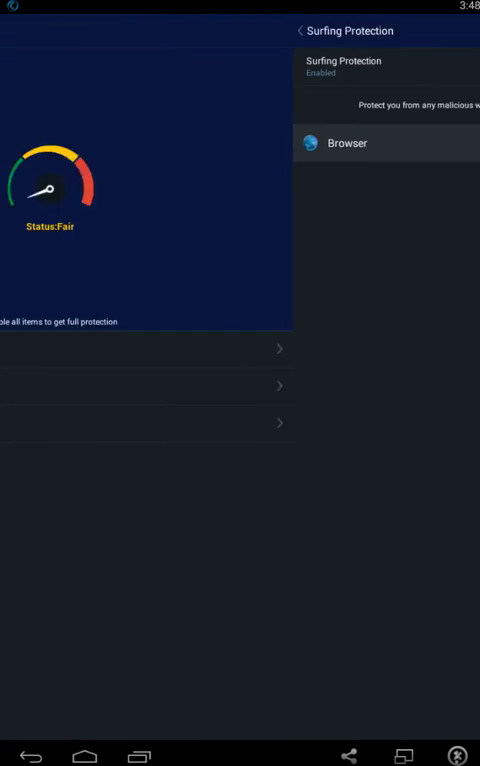
{"action": "left_click", "coordinate": [300, 30]}
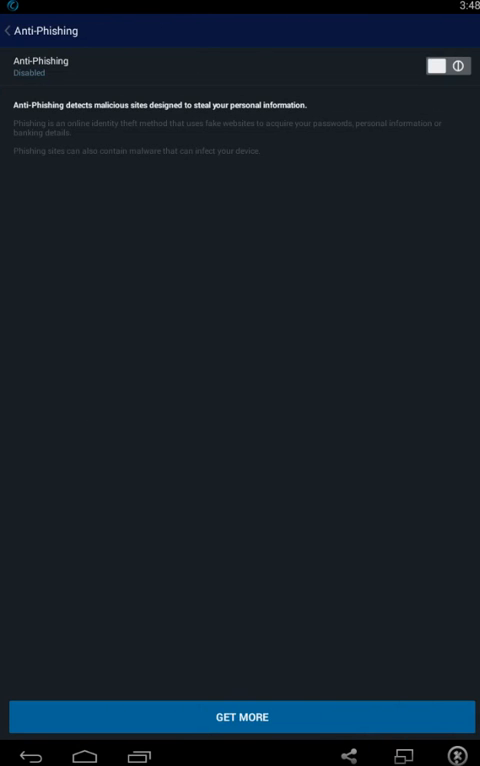
{"action": "left_click", "coordinate": [10, 32]}
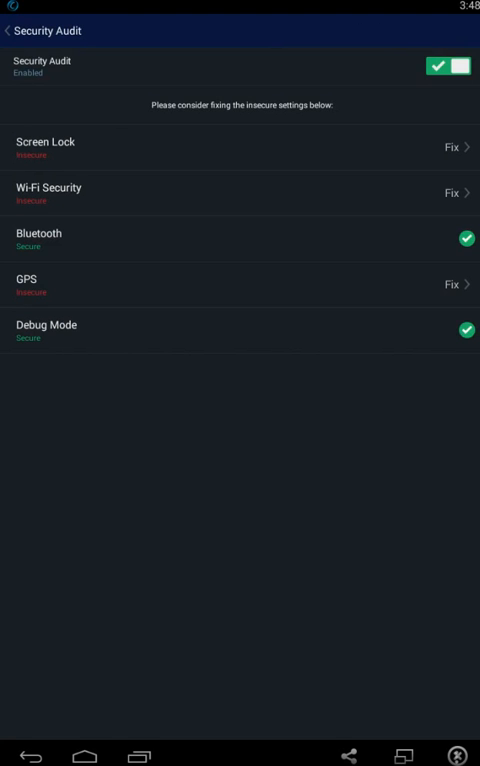
{"action": "left_click", "coordinate": [12, 32]}
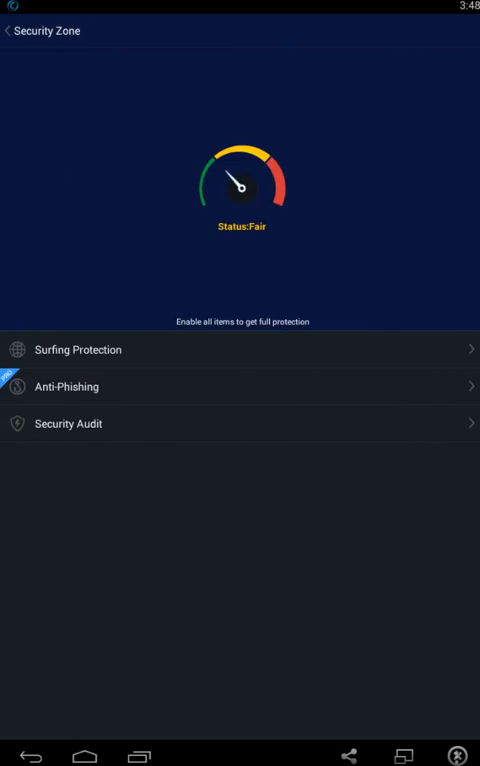
Return to the dashboard and view App Manager's movable apps list
{"action": "left_click", "coordinate": [12, 32]}
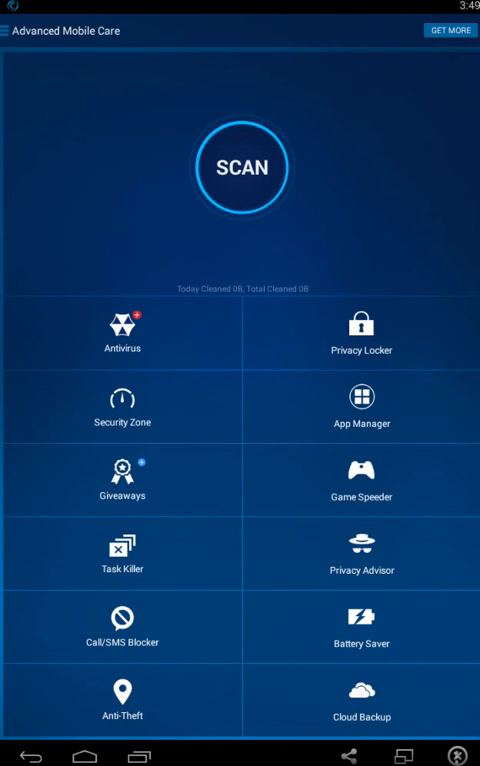
{"action": "left_click", "coordinate": [362, 402]}
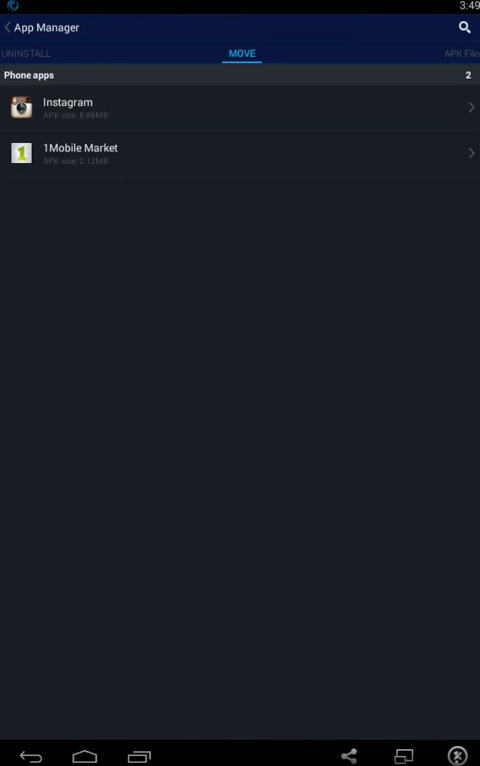
{"action": "left_click", "coordinate": [450, 52]}
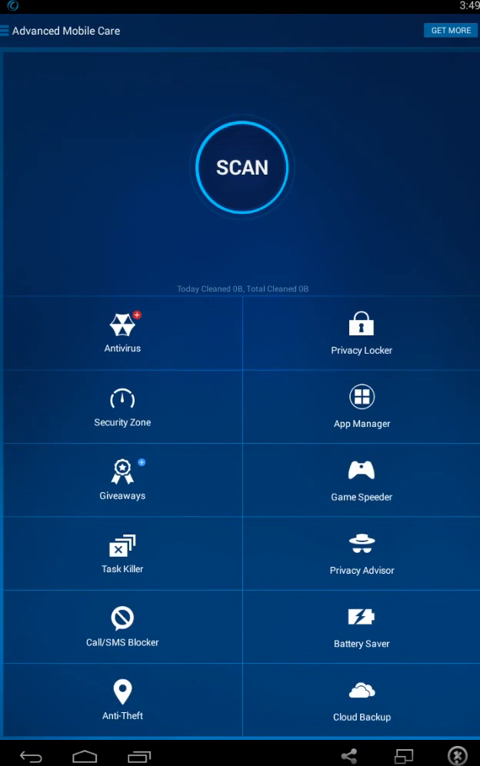
Visit Privacy Locker's password-creation screen and leave without setting a password
{"action": "left_click", "coordinate": [360, 334]}
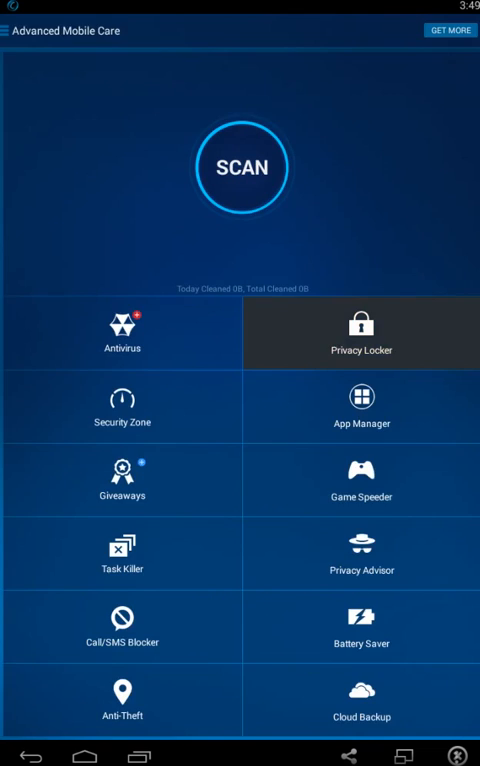
{"action": "left_click", "coordinate": [360, 332]}
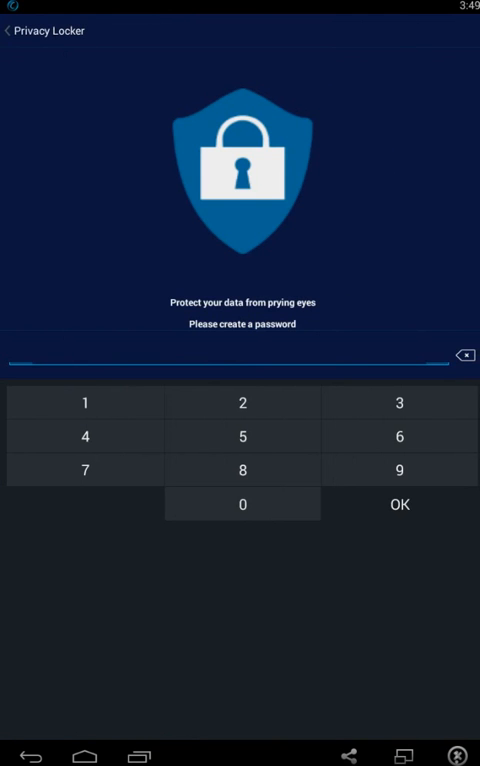
{"action": "left_click", "coordinate": [24, 736]}
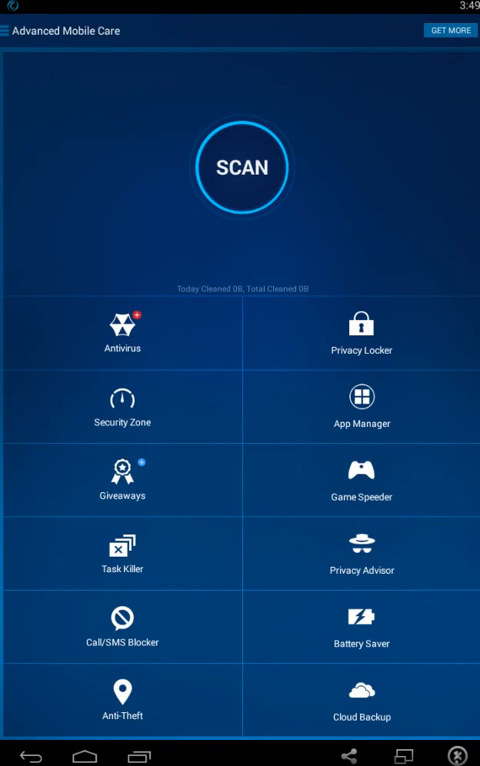
{"action": "left_click", "coordinate": [122, 488]}
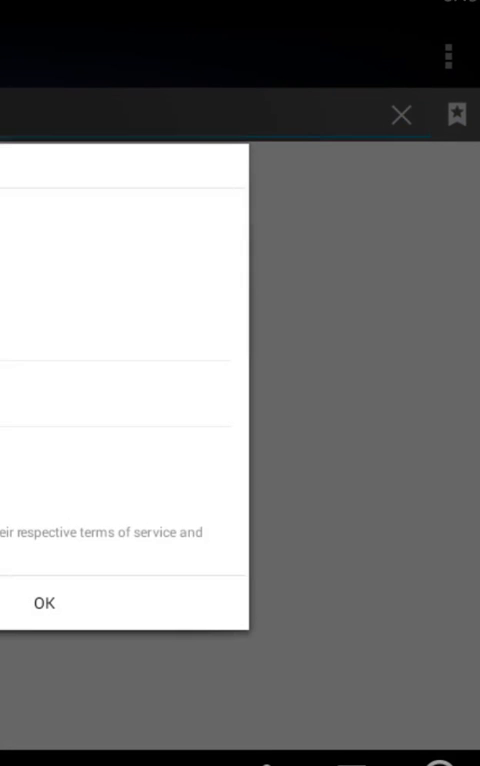
{"action": "left_click", "coordinate": [44, 604]}
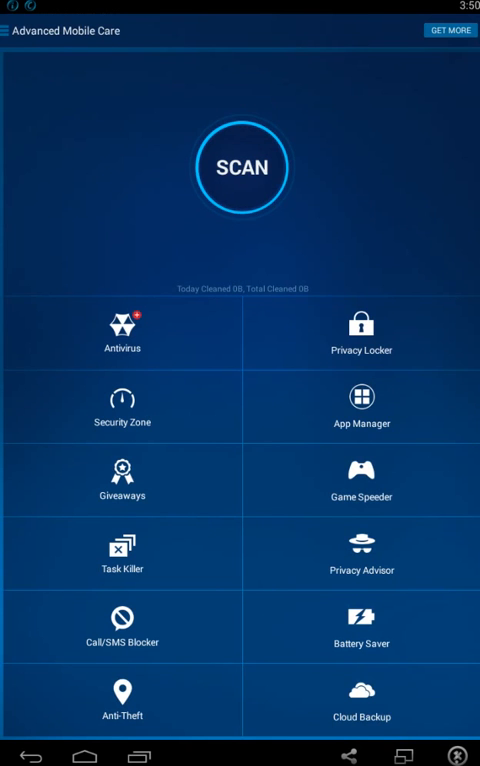
{"action": "left_click", "coordinate": [360, 556]}
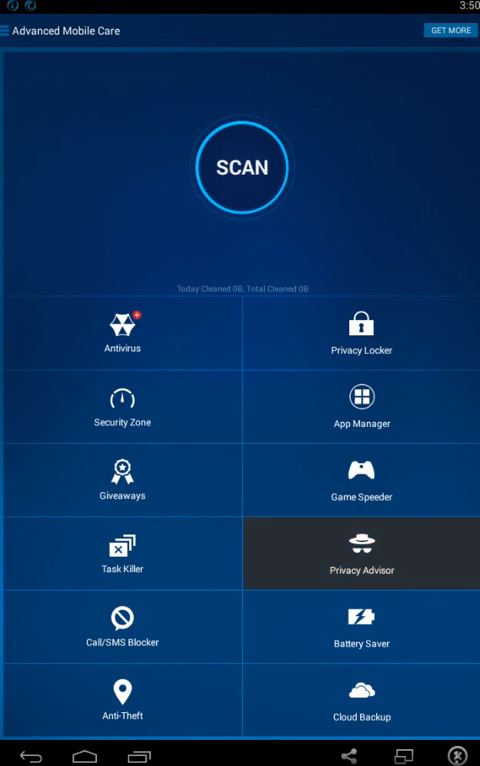
{"action": "left_click", "coordinate": [360, 560]}
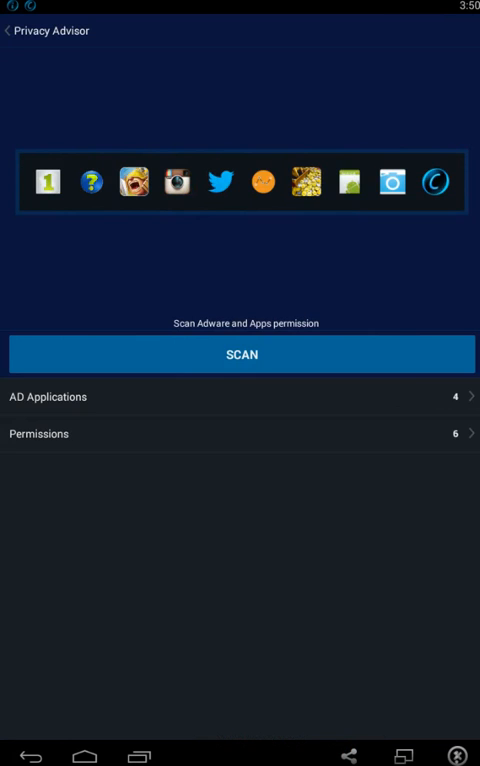
{"action": "left_click", "coordinate": [240, 396]}
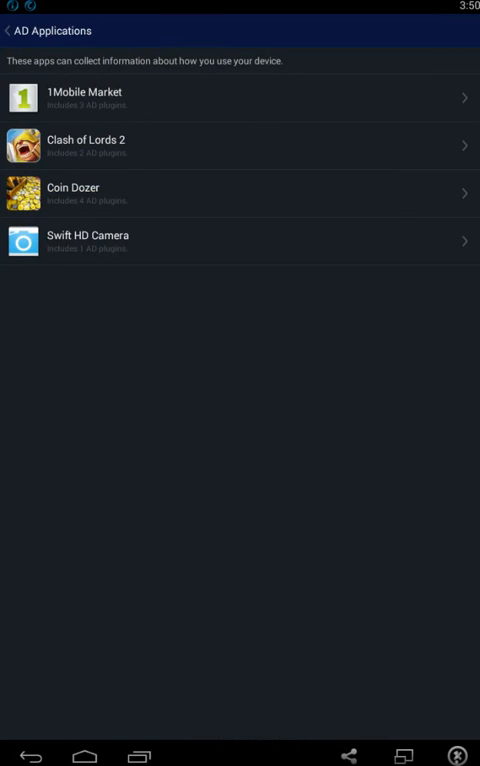
{"action": "left_click", "coordinate": [12, 30]}
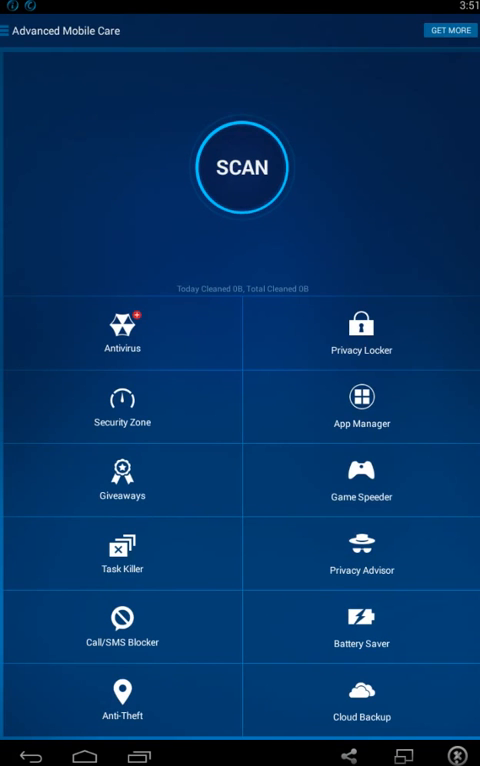
{"action": "left_click", "coordinate": [362, 630]}
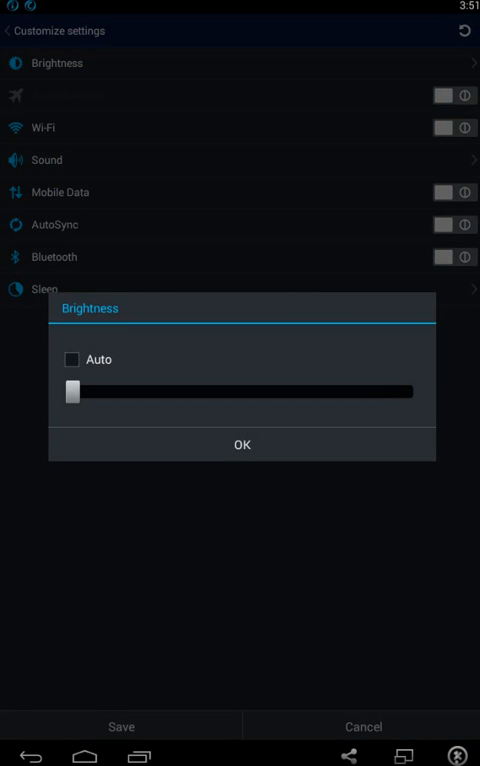
{"action": "left_click", "coordinate": [240, 444]}
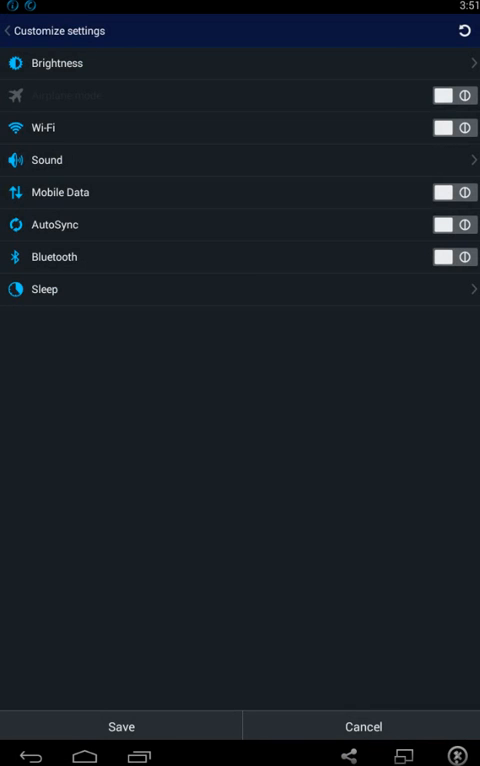
{"action": "left_click", "coordinate": [10, 30]}
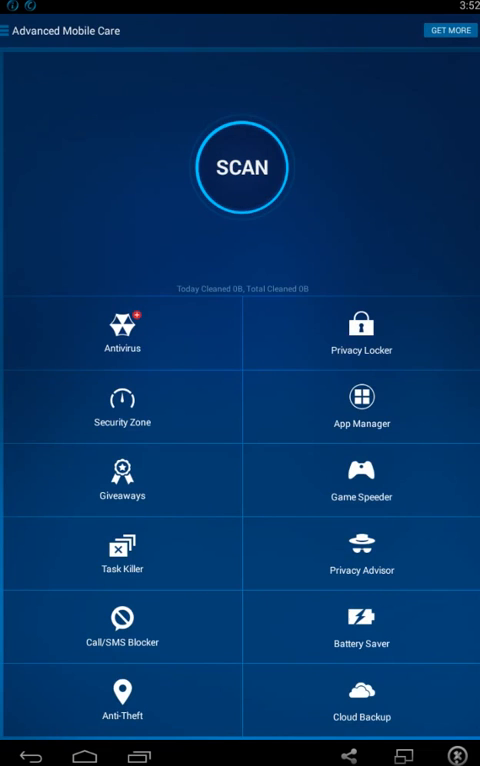
View the disabled Anti-Theft screen, then land on Cloud Backup showing no backup yet
{"action": "left_click", "coordinate": [120, 700]}
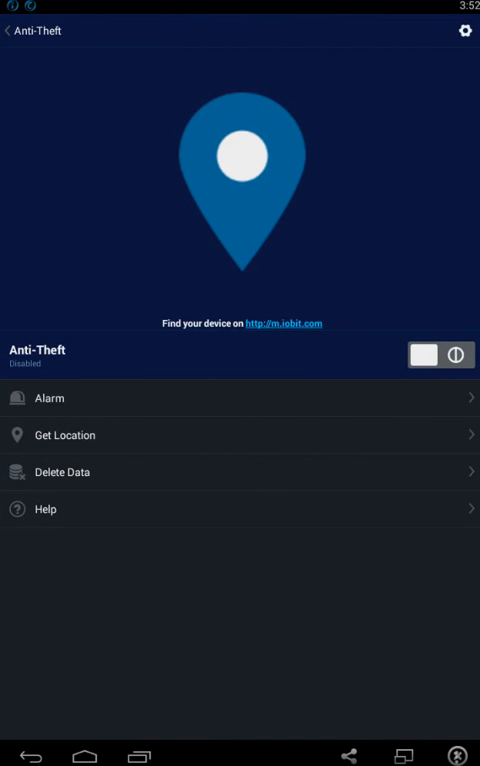
{"action": "left_click", "coordinate": [12, 30]}
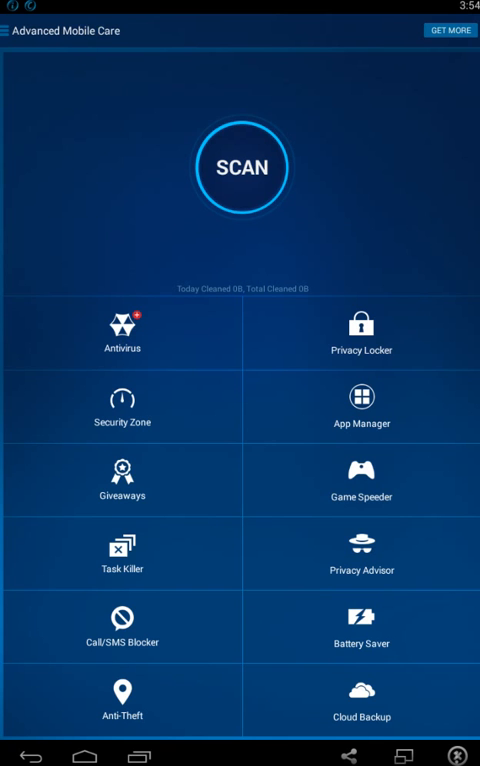
{"action": "left_click", "coordinate": [360, 704]}
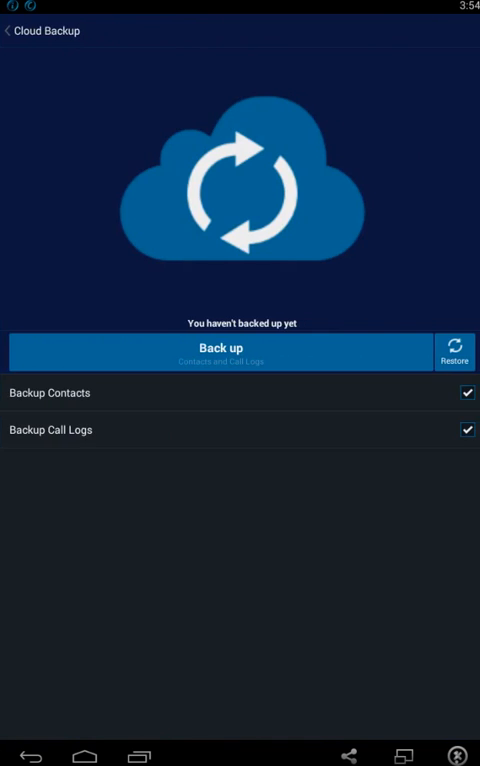